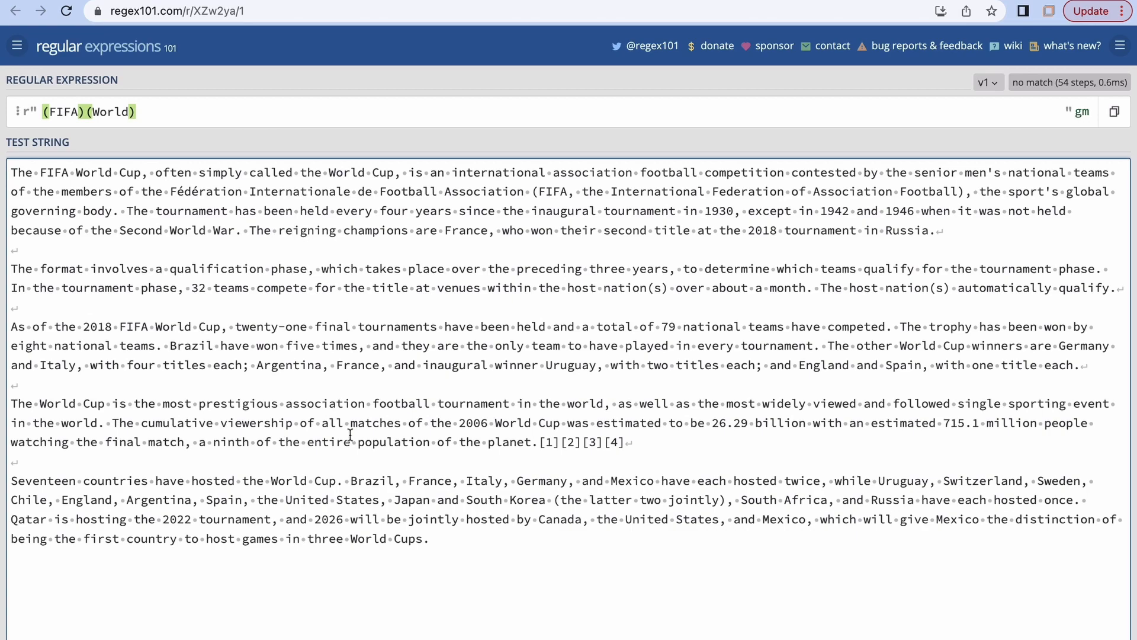
Step: Rewrite the pattern as (FIFA) (World), then insert # to start the (#World) comment
left_click(145, 112)
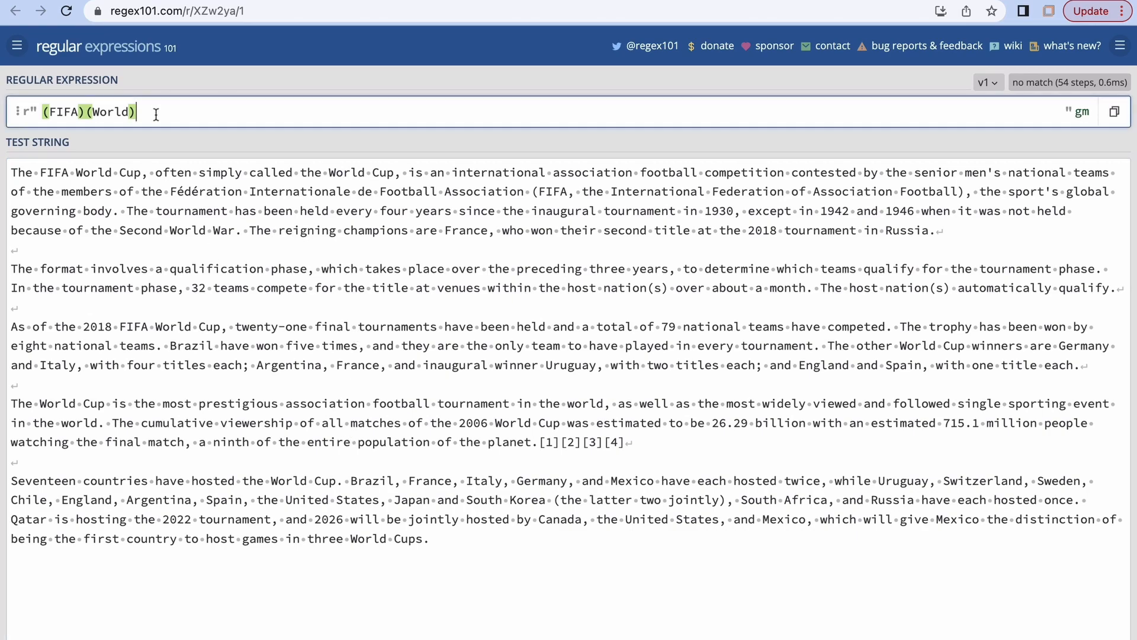
key("BackSpace")
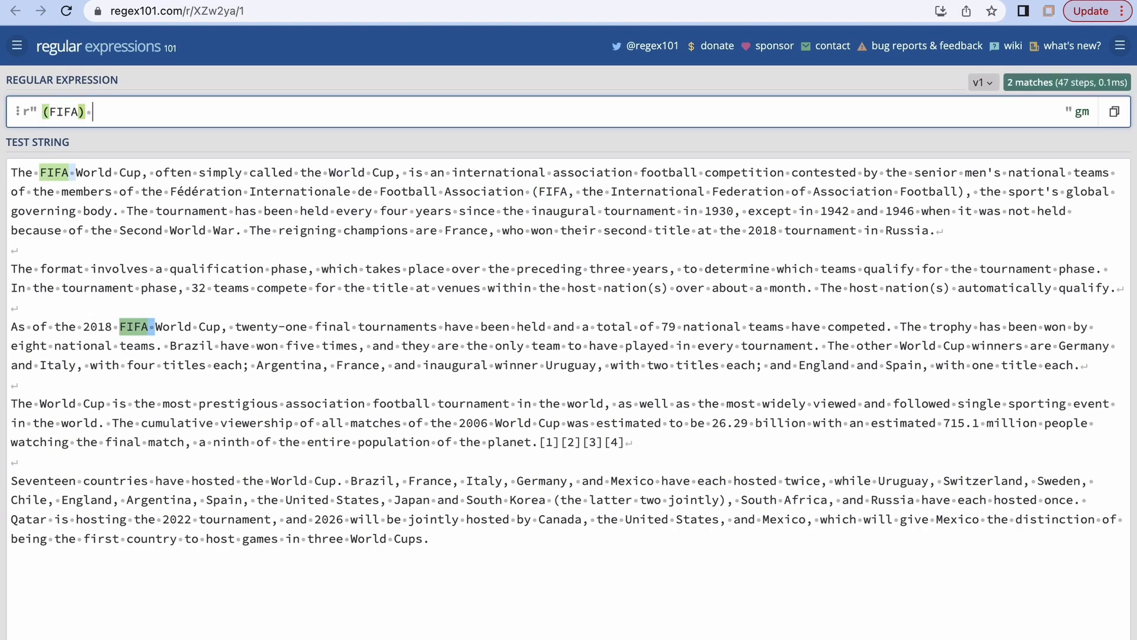
type("(")
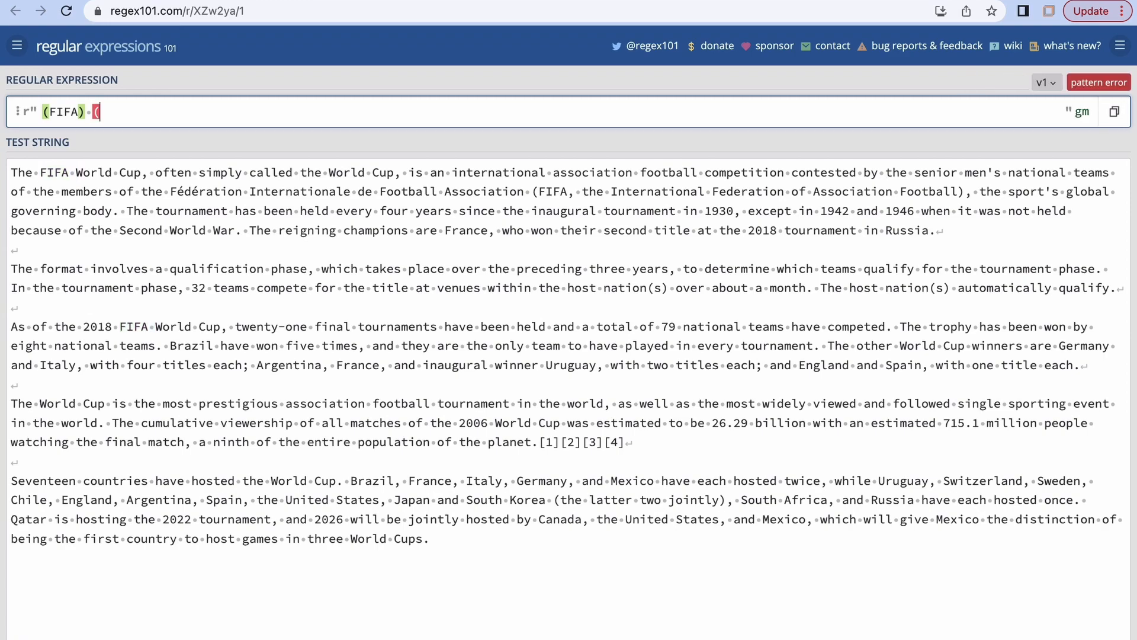
type("World)")
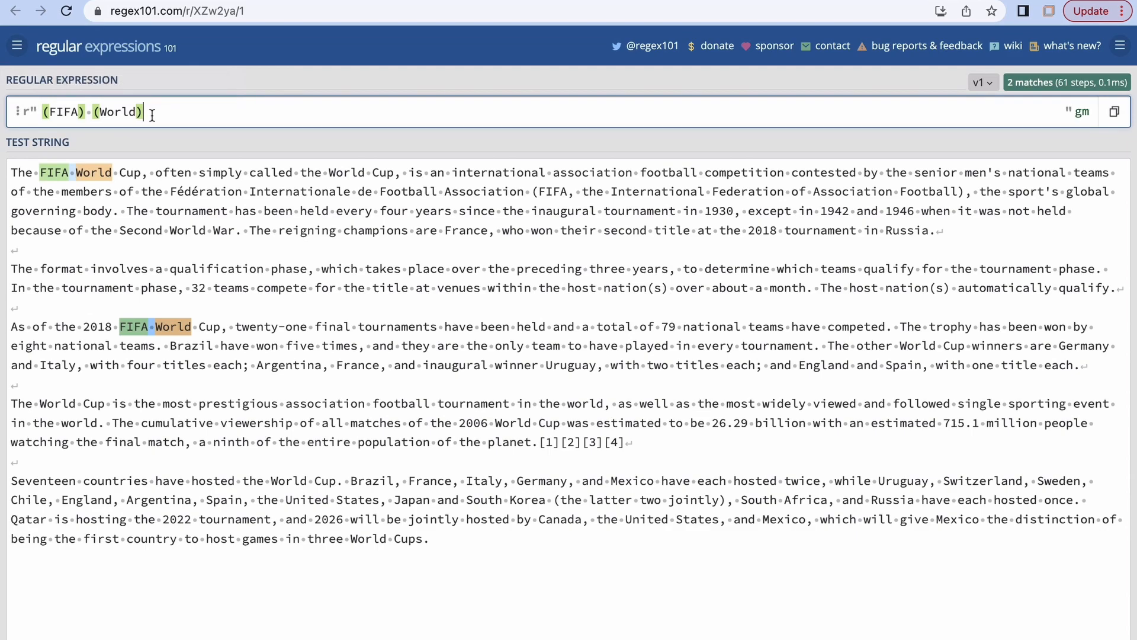
mouse_move(93, 171)
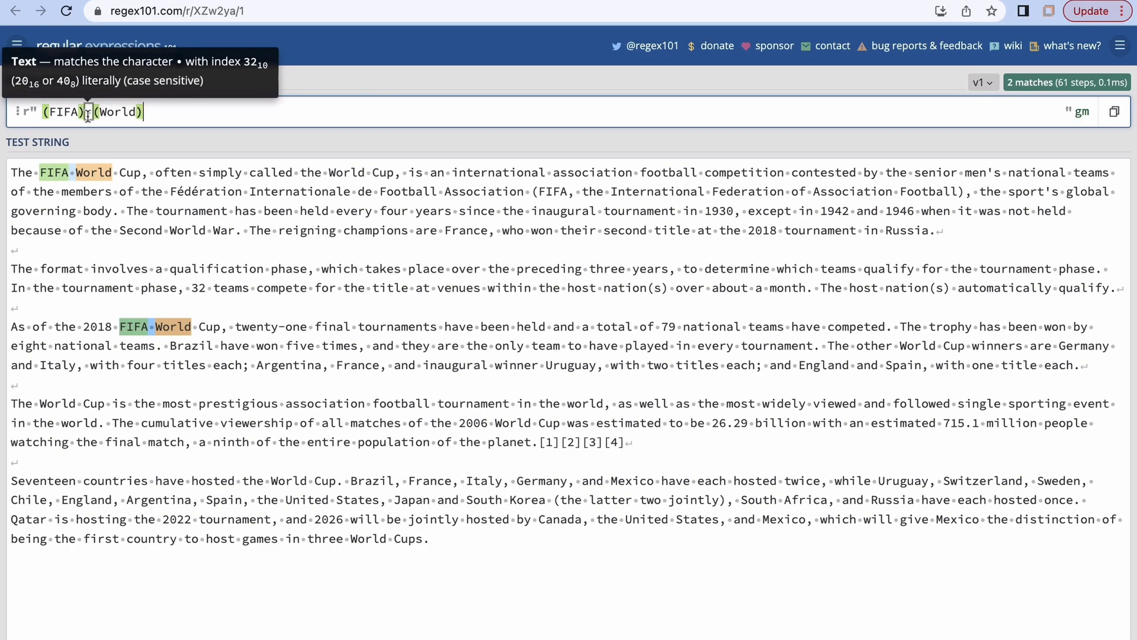
mouse_move(94, 112)
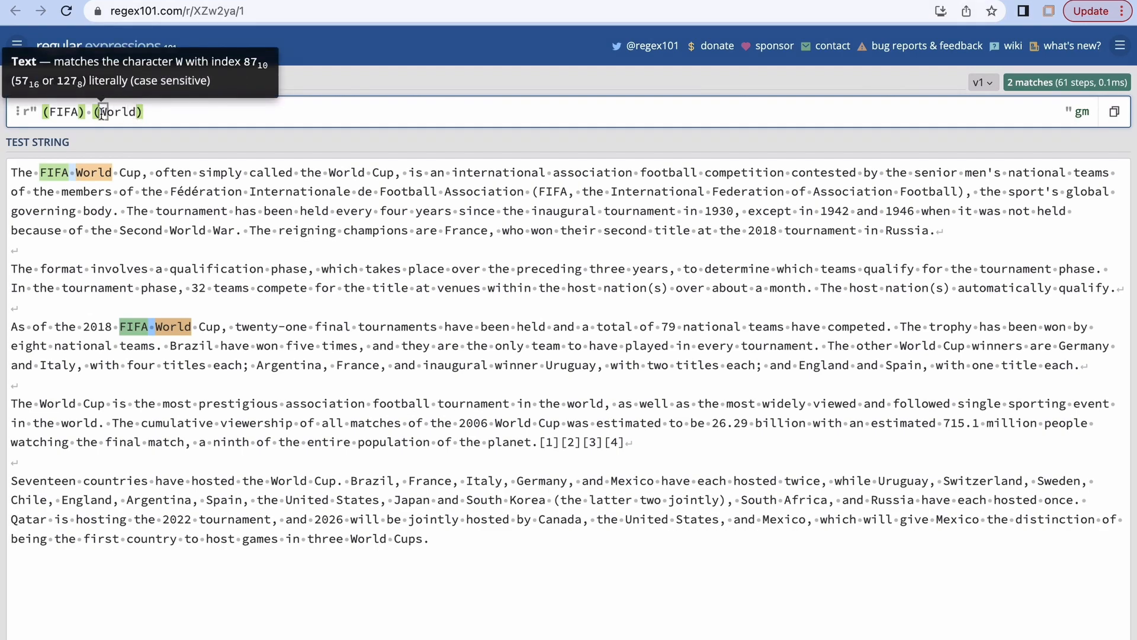
type("#")
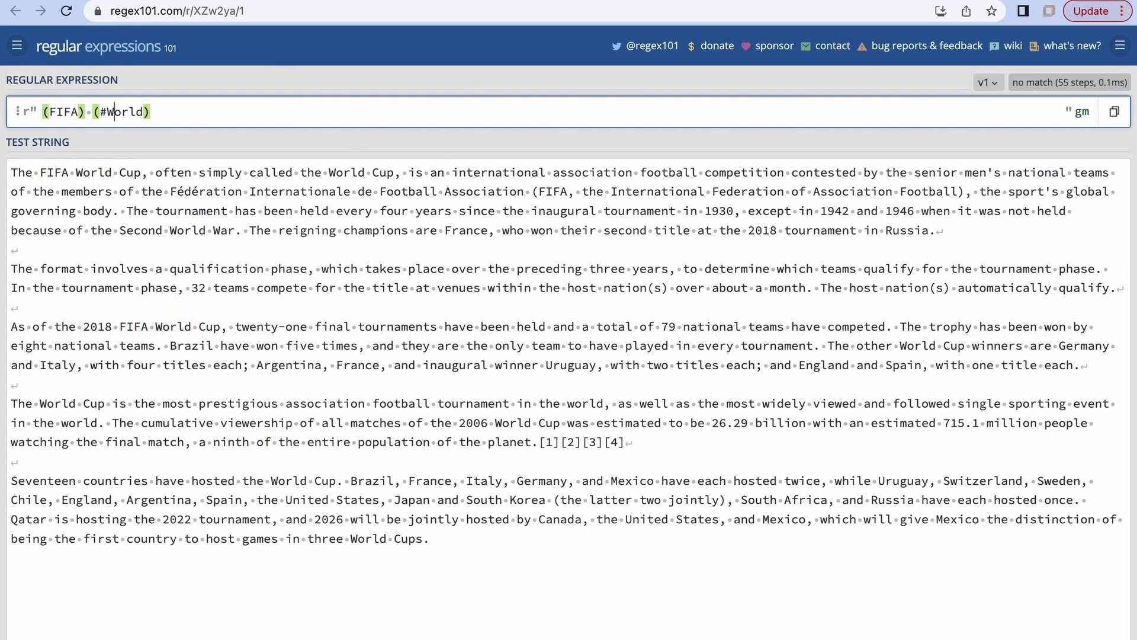
Step: Replace 'World' in the (# ) group with the comment 'worldcup … Qatar this ea'
key("Backspace")
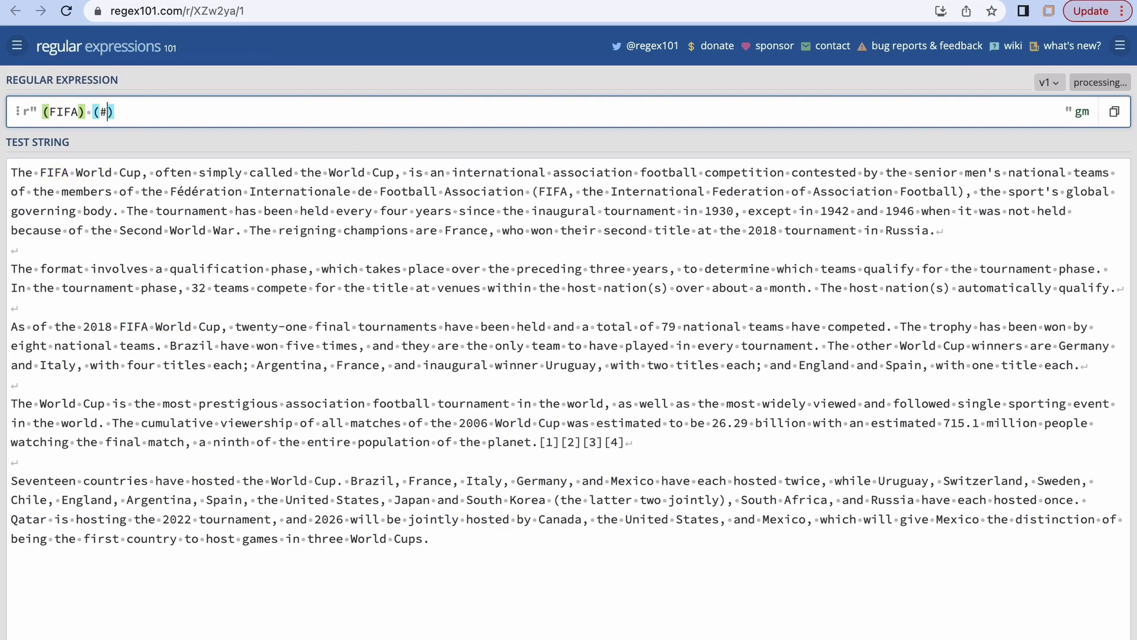
type("worldcup is happening in")
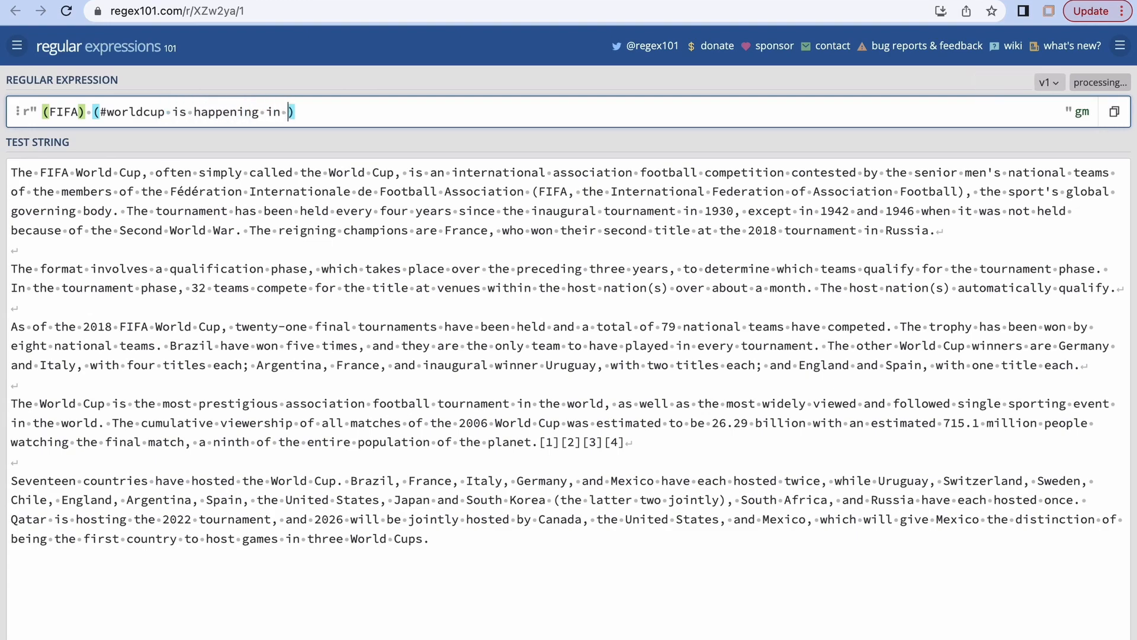
type("Qatar")
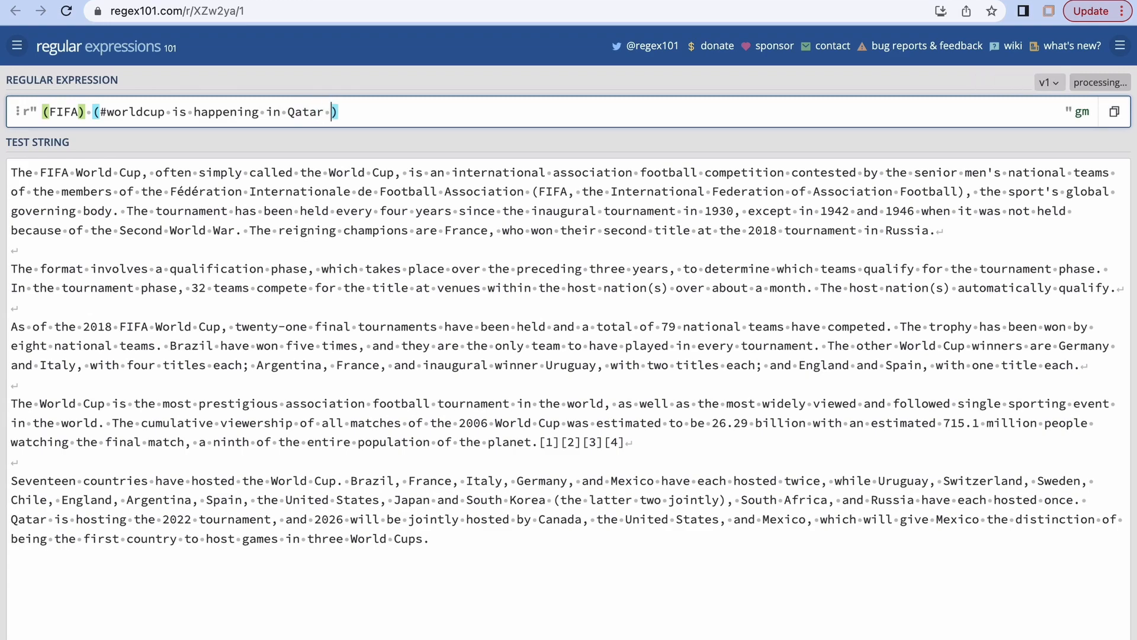
type("this ea")
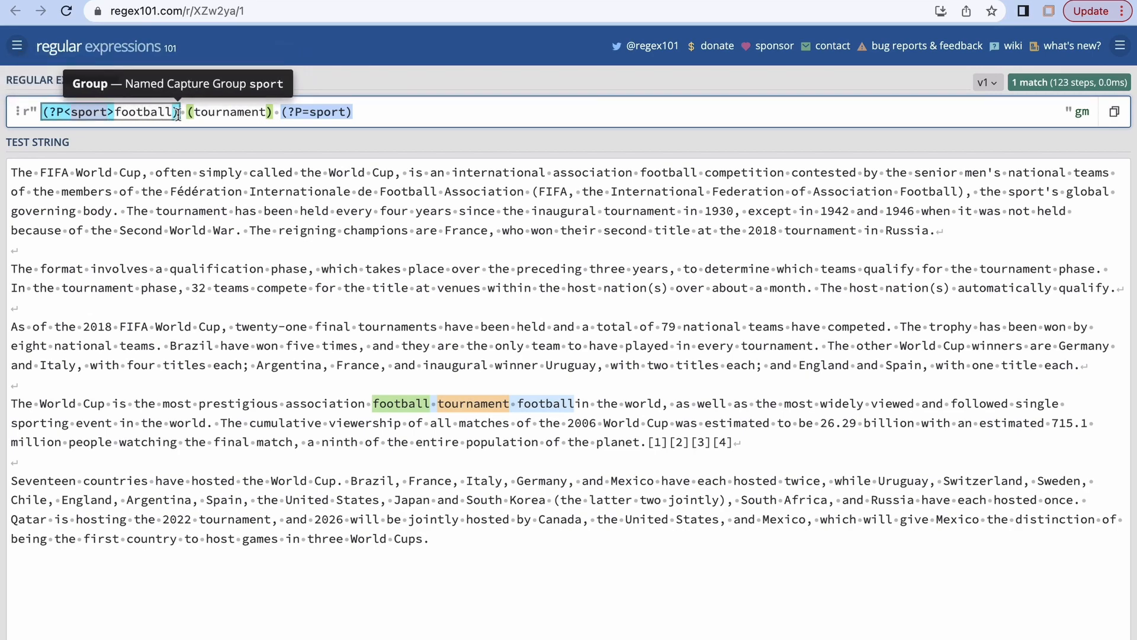
mouse_move(183, 112)
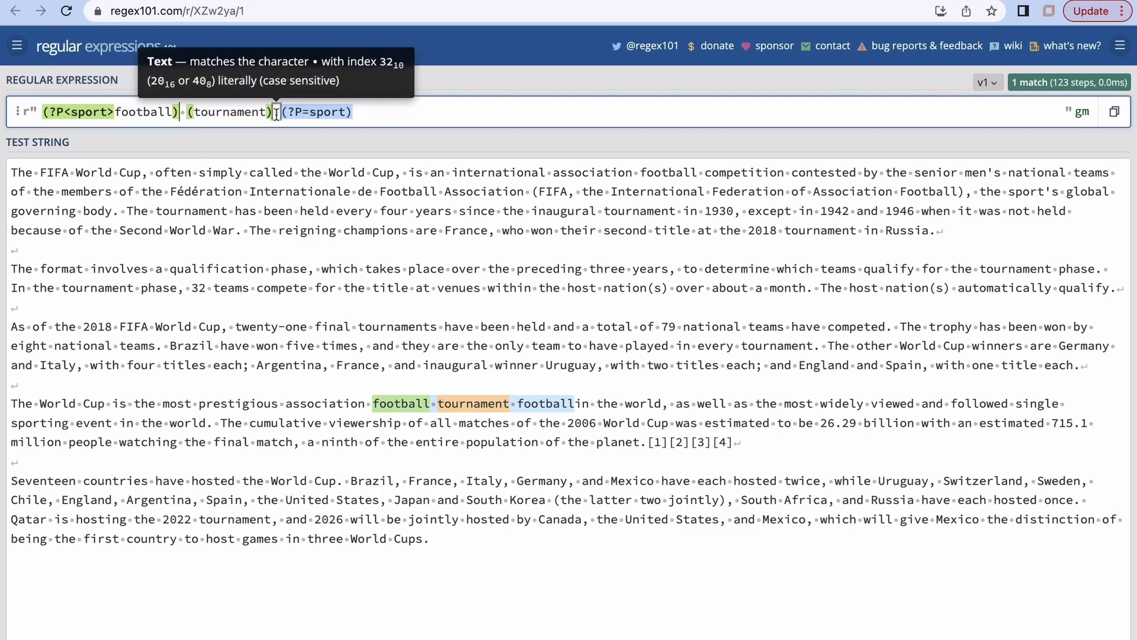
mouse_move(315, 112)
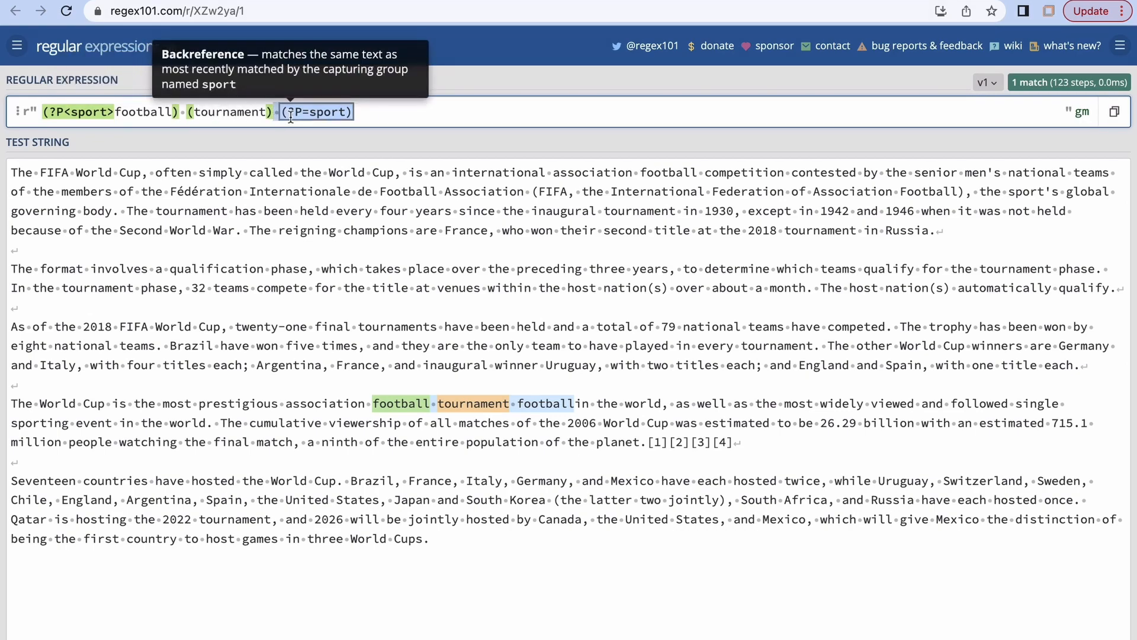